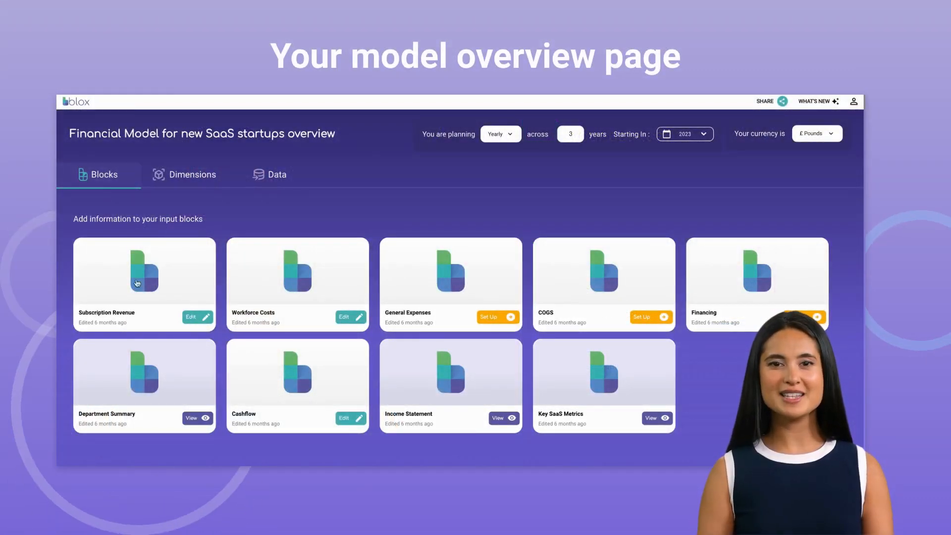
- Select Workforcefile.csv and begin a new action named 'Import employee list'
{"action": "left_click", "coordinate": [268, 174]}
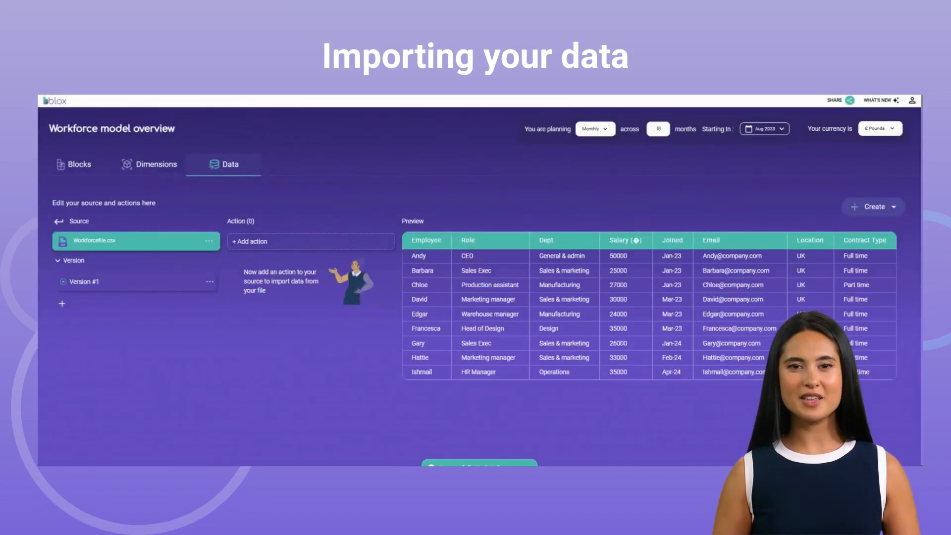
{"action": "left_click", "coordinate": [310, 241]}
{"action": "type", "text": "Import employee list"}
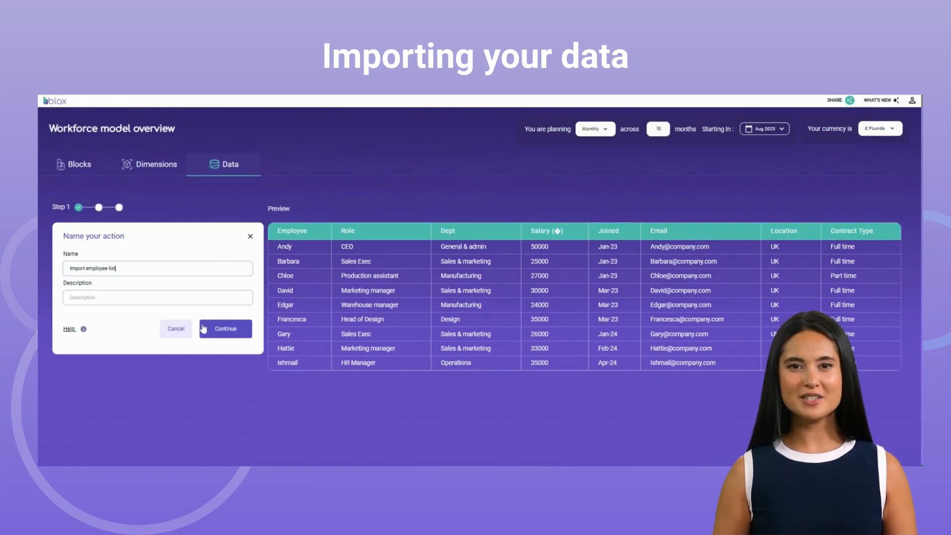
- Target the Employees dimension, matching the CSV's Employee column to it
{"action": "left_click", "coordinate": [224, 328]}
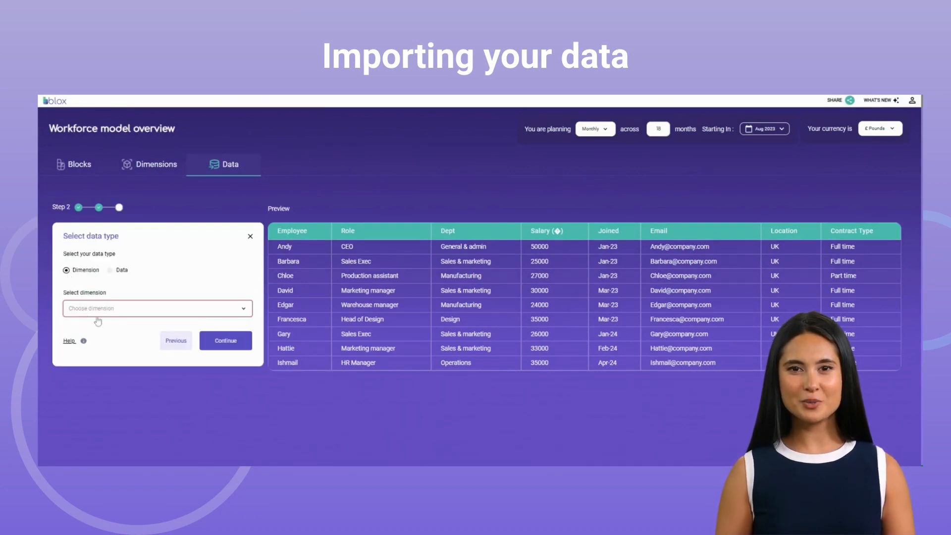
{"action": "left_click", "coordinate": [157, 308]}
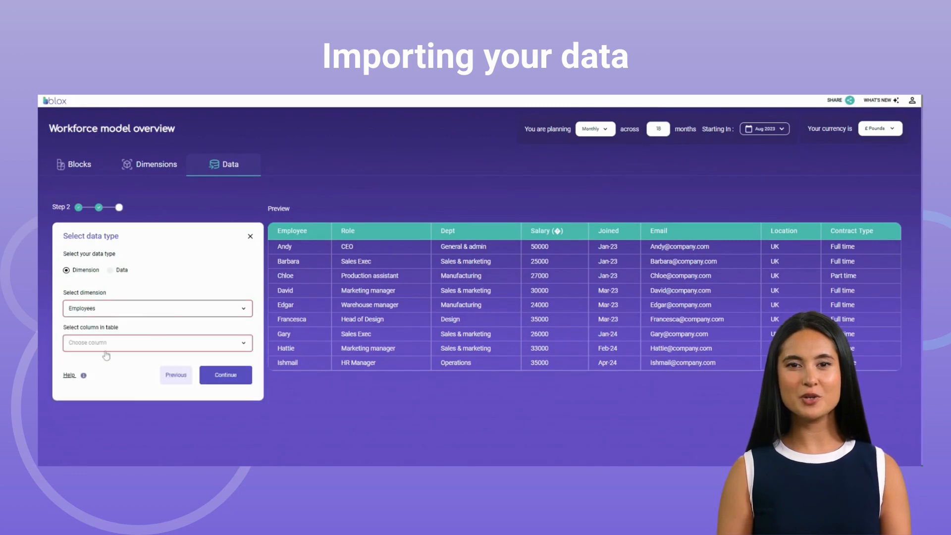
{"action": "left_click", "coordinate": [157, 343]}
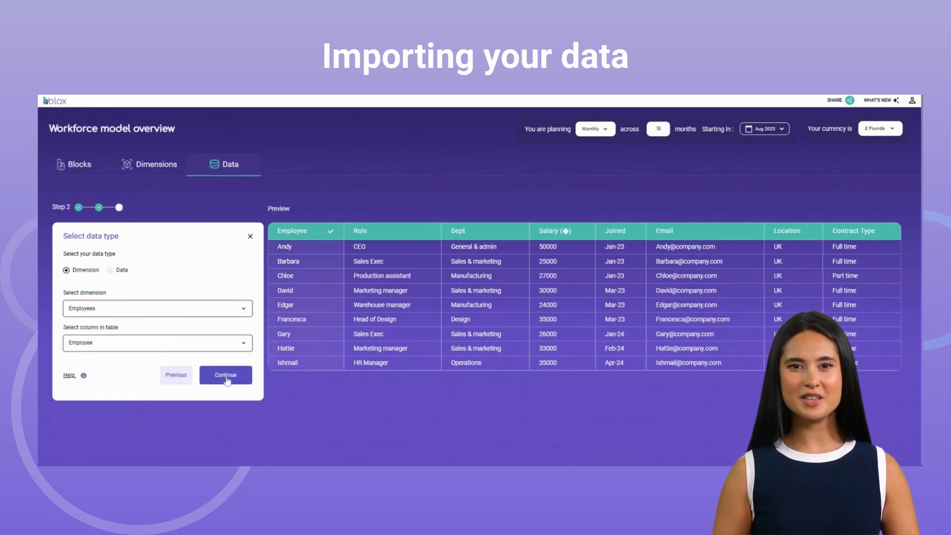
{"action": "left_click", "coordinate": [225, 374]}
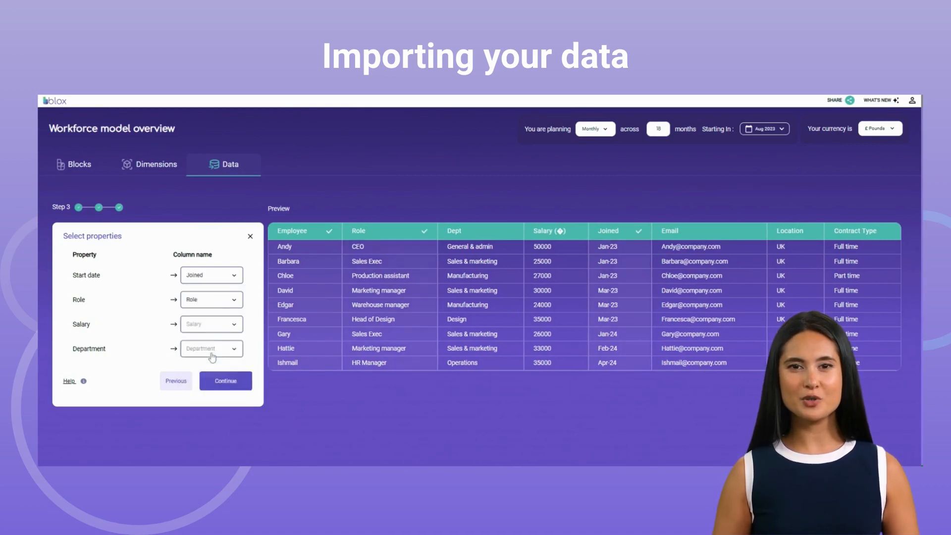
- Map Start date, Role, Salary, Department to Joined, Role, Salary, Dept and run the import
{"action": "left_click", "coordinate": [211, 347]}
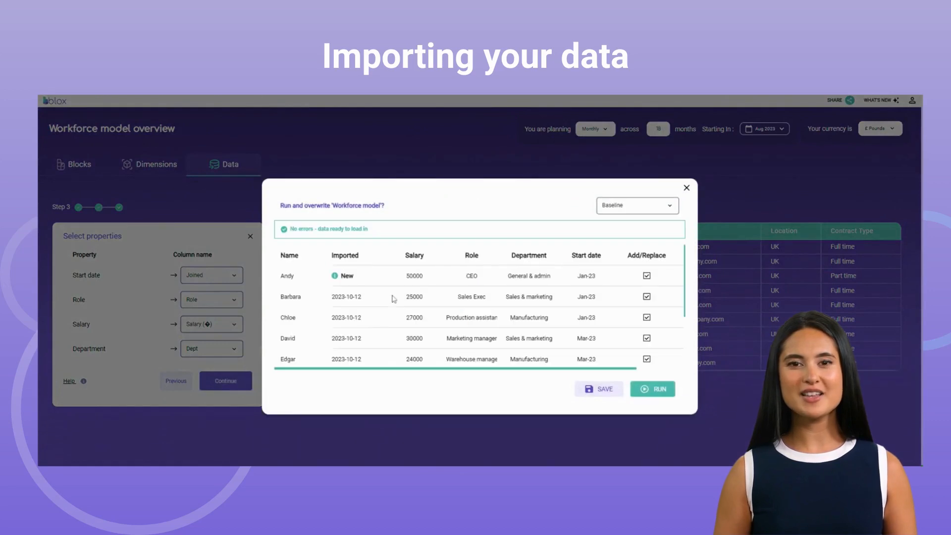
{"action": "scroll", "scroll_direction": "down", "scroll_amount": 3}
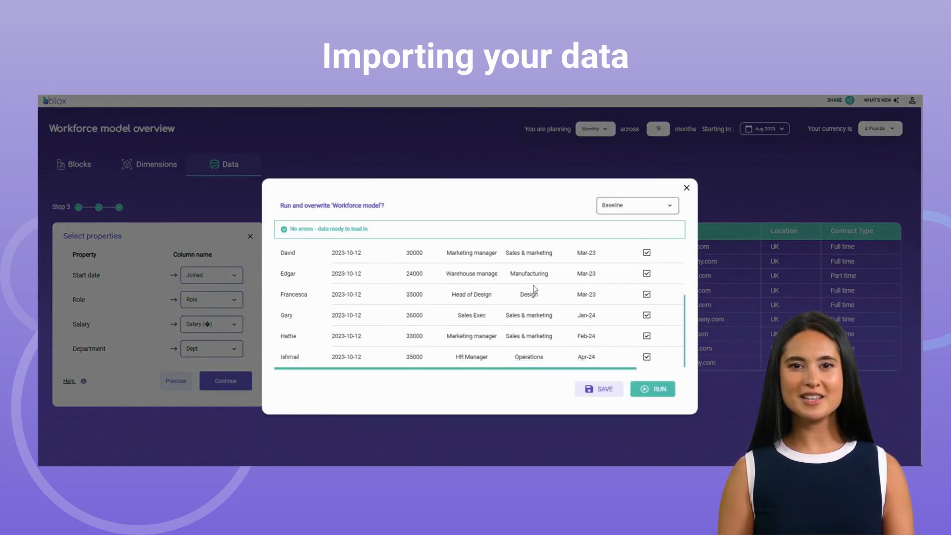
{"action": "left_click", "coordinate": [652, 388]}
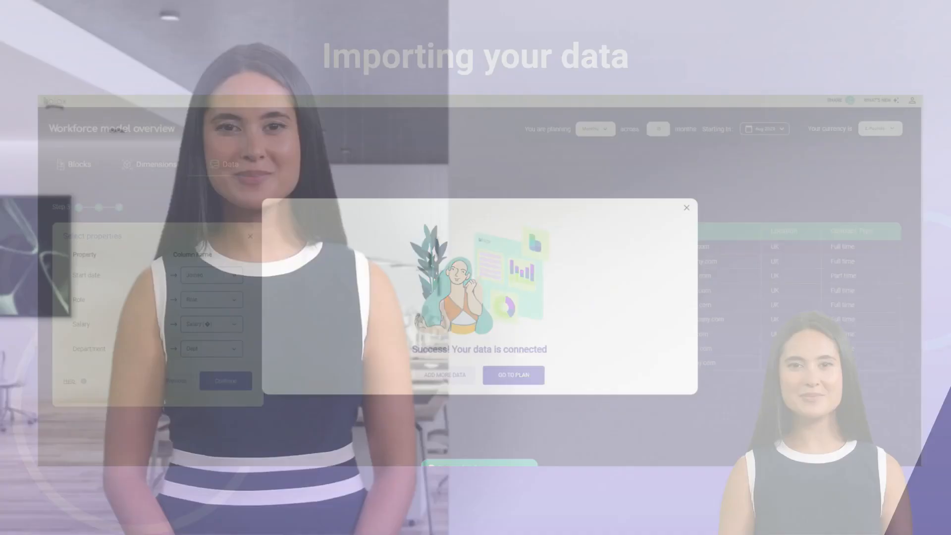